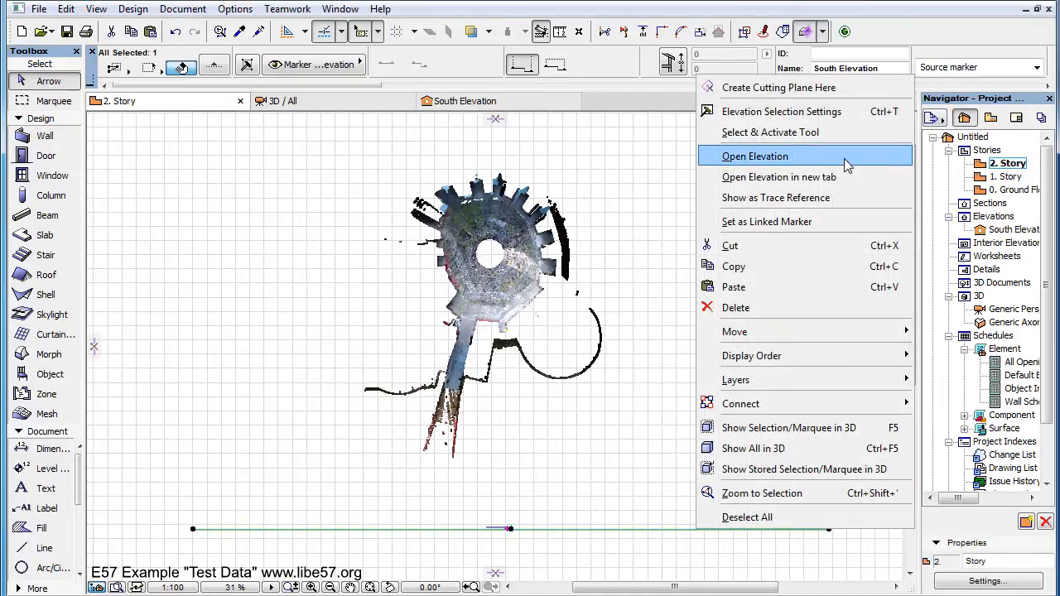
Open the South Elevation of the point-cloud castle from its marker on the plan
left_click(755, 156)
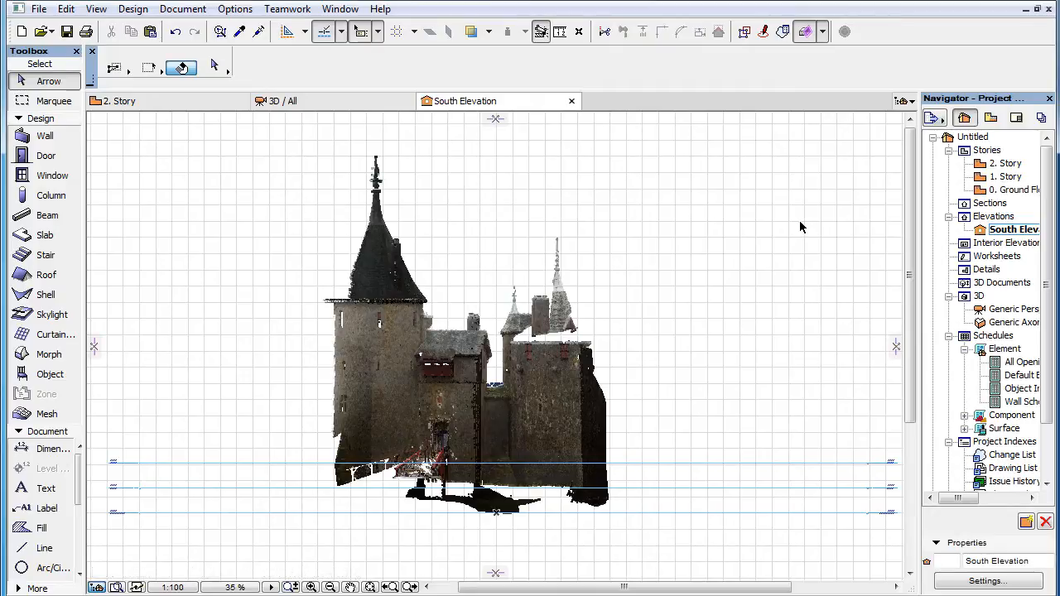
mouse_move(593, 197)
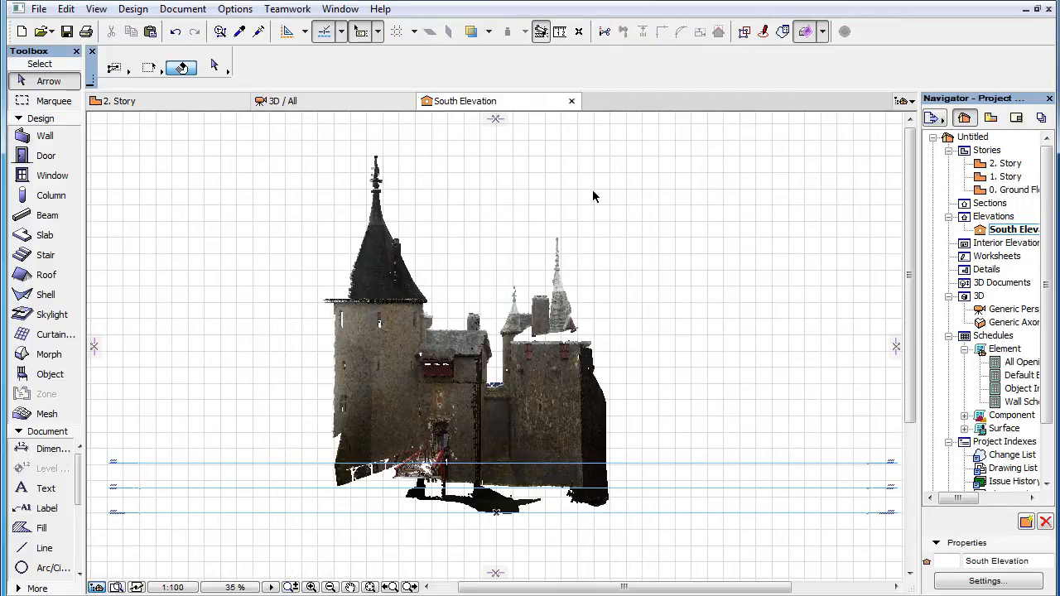
Switch to the 3D window showing the castle point cloud in perspective
left_click(119, 101)
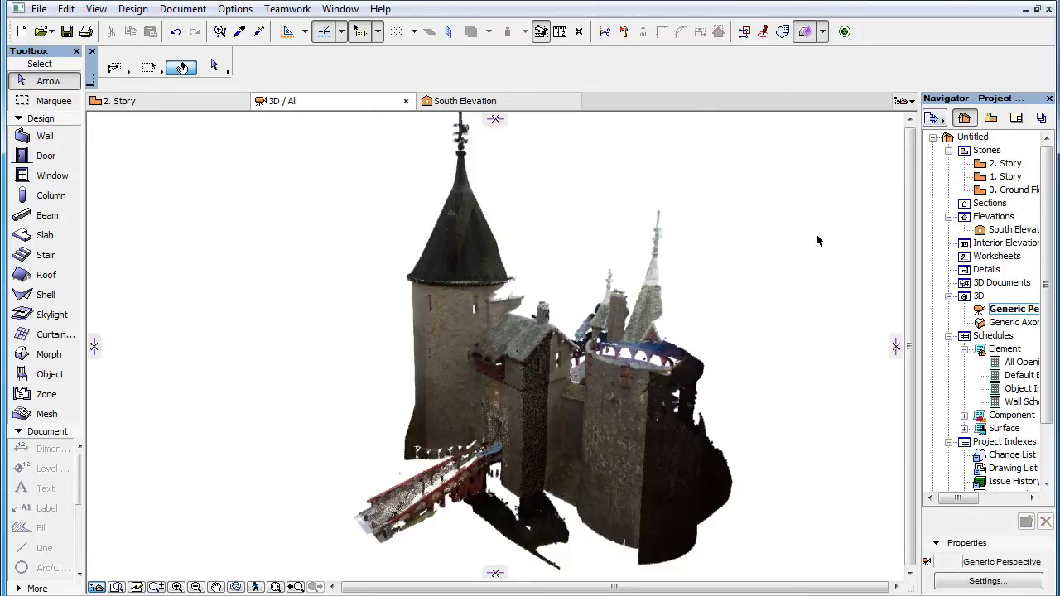
left_click(464, 101)
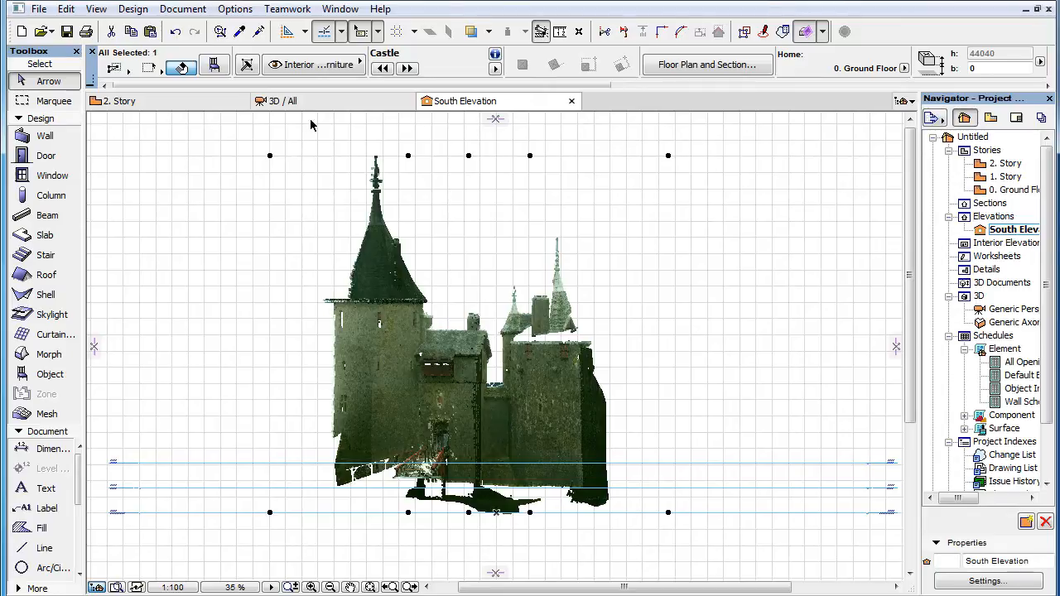
mouse_move(298, 545)
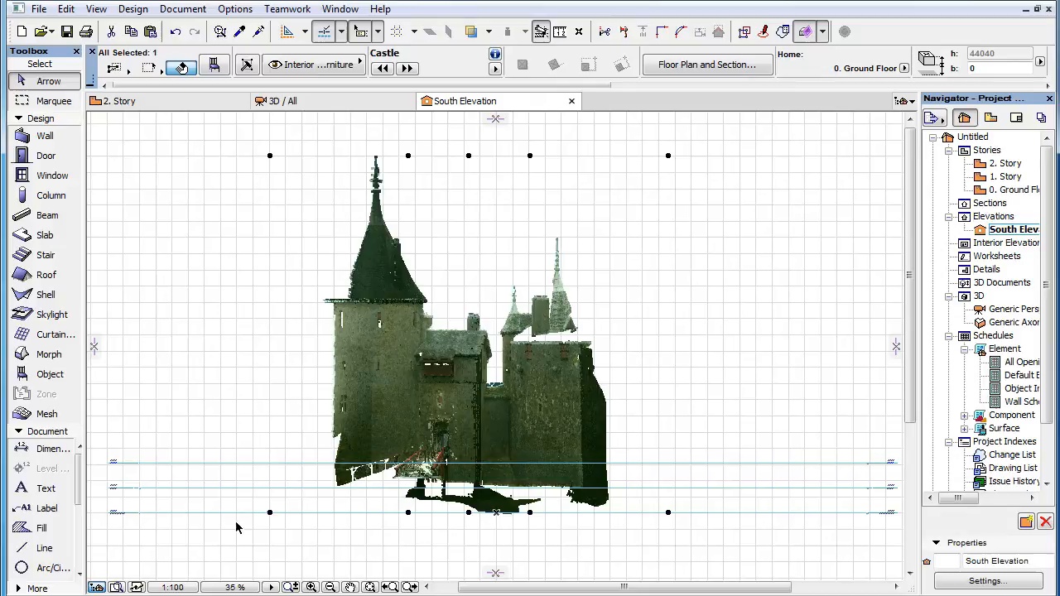
mouse_move(743, 314)
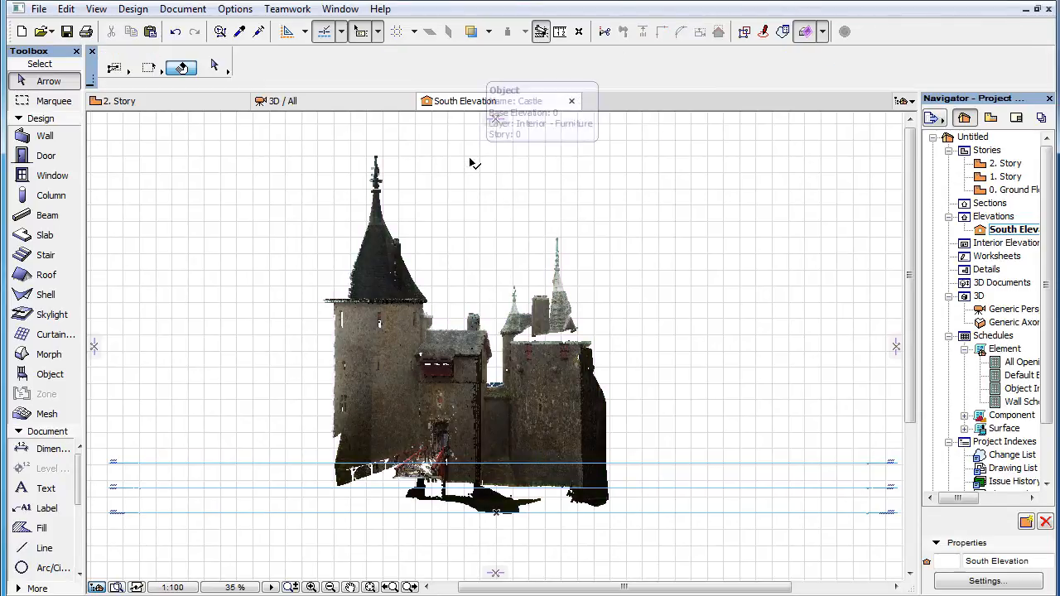
mouse_move(500, 195)
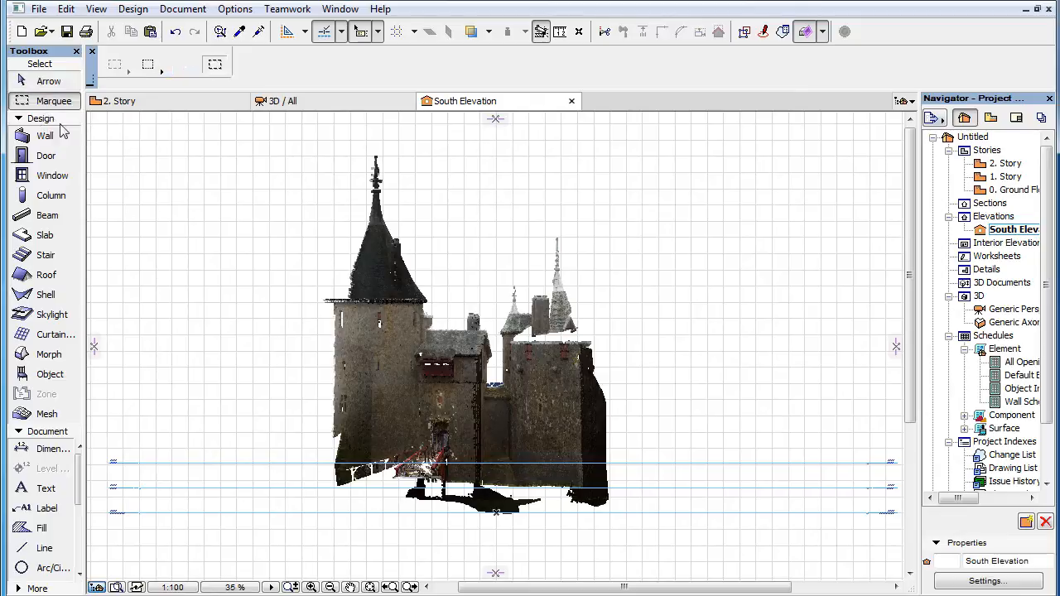
Marquee the castle's left tower and use Edit > Select All Objects within it
left_click_drag(272, 332, 482, 399)
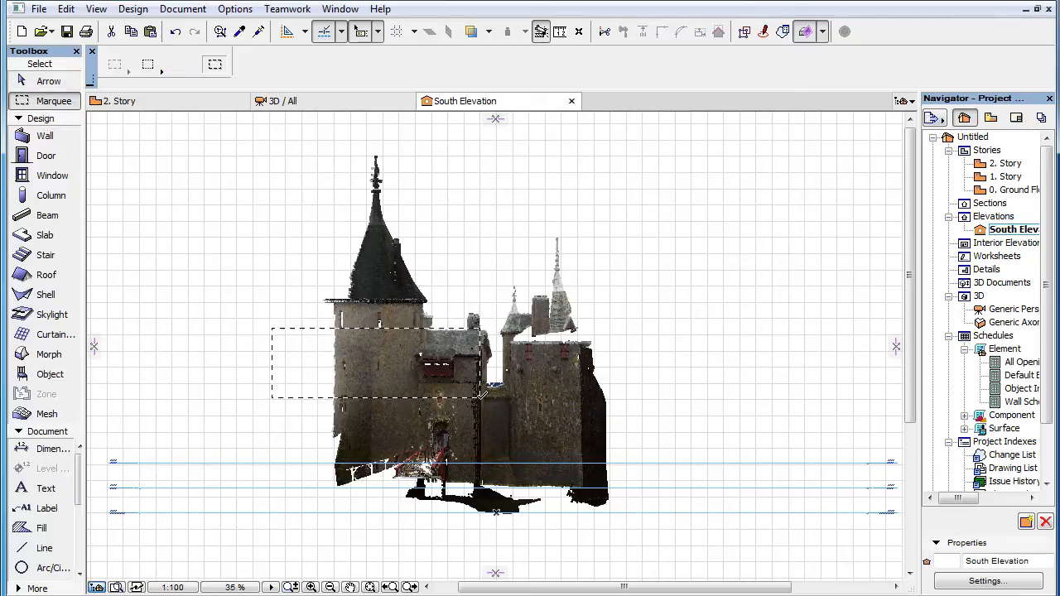
left_click(50, 374)
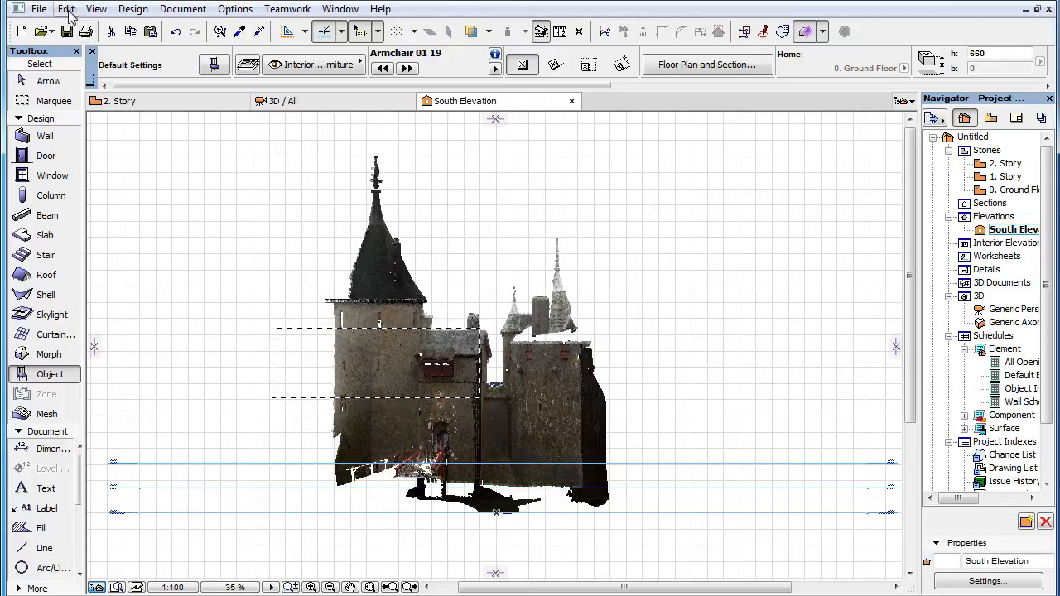
left_click(66, 8)
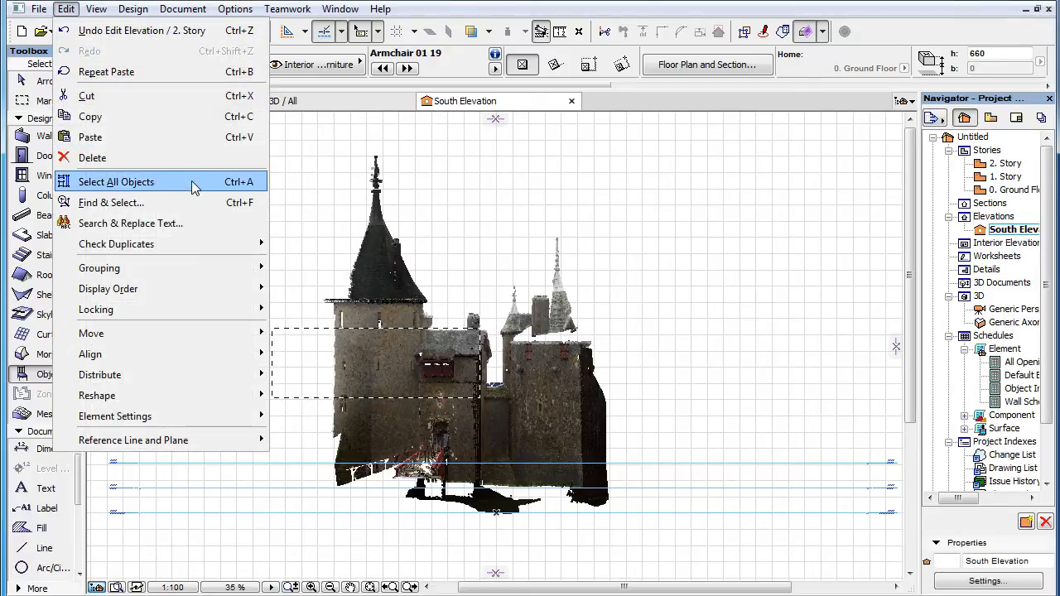
left_click(116, 180)
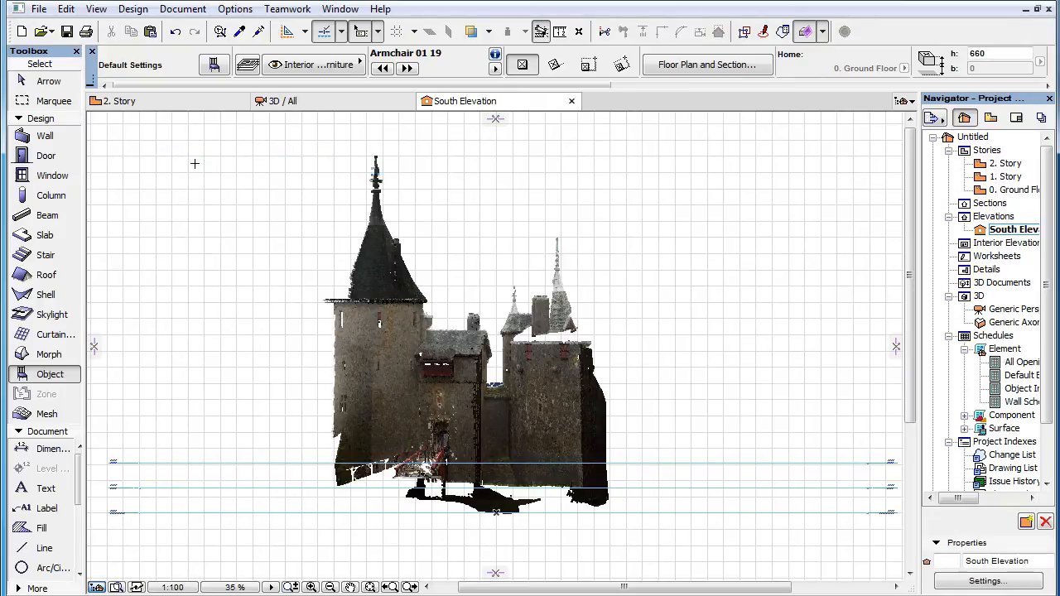
Zoom in on the red bus and trucks at the castle's base, then fit the whole elevation again
left_click(120, 101)
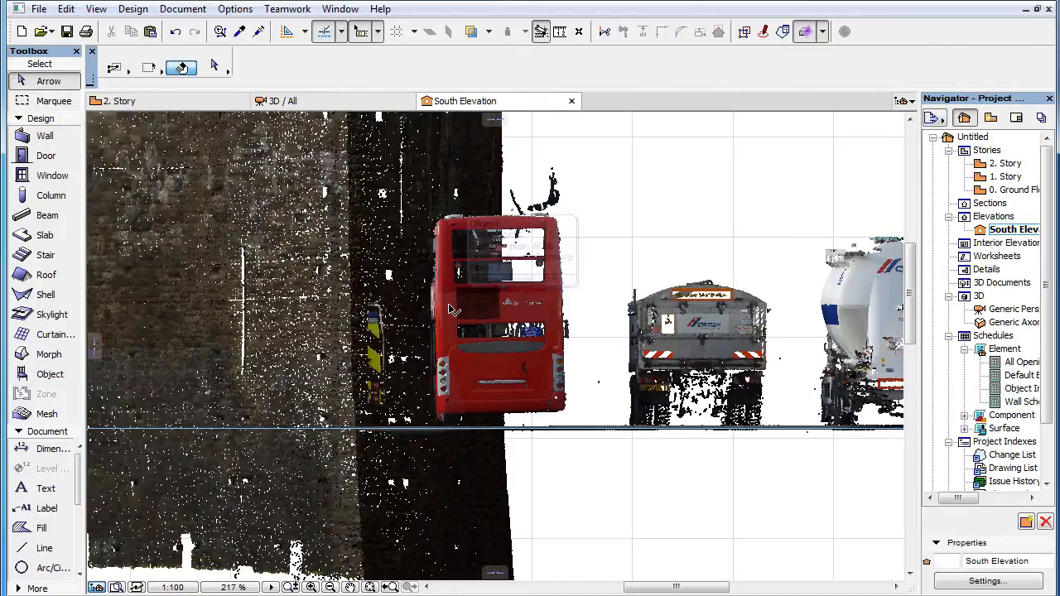
left_click(489, 314)
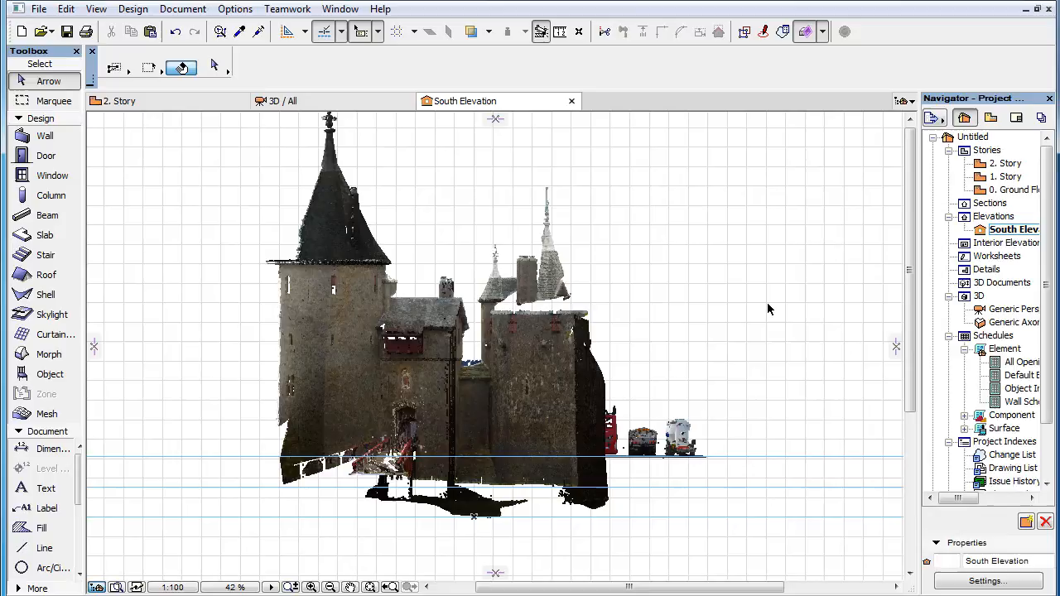
mouse_move(687, 427)
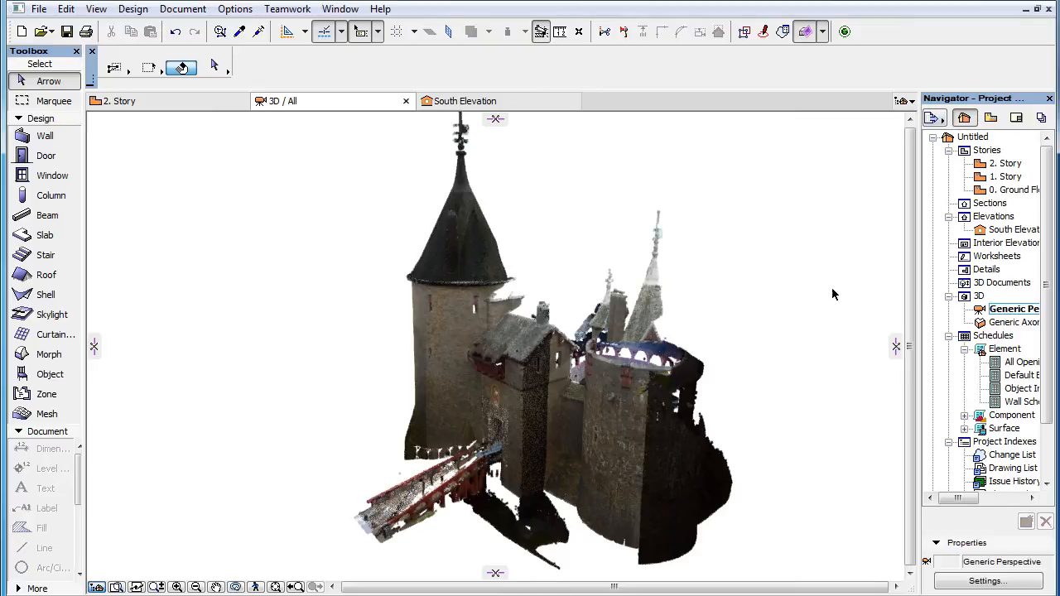
Create new 3D Document 3D-01 Perspective from the 3D view via the Navigator
right_click(1001, 282)
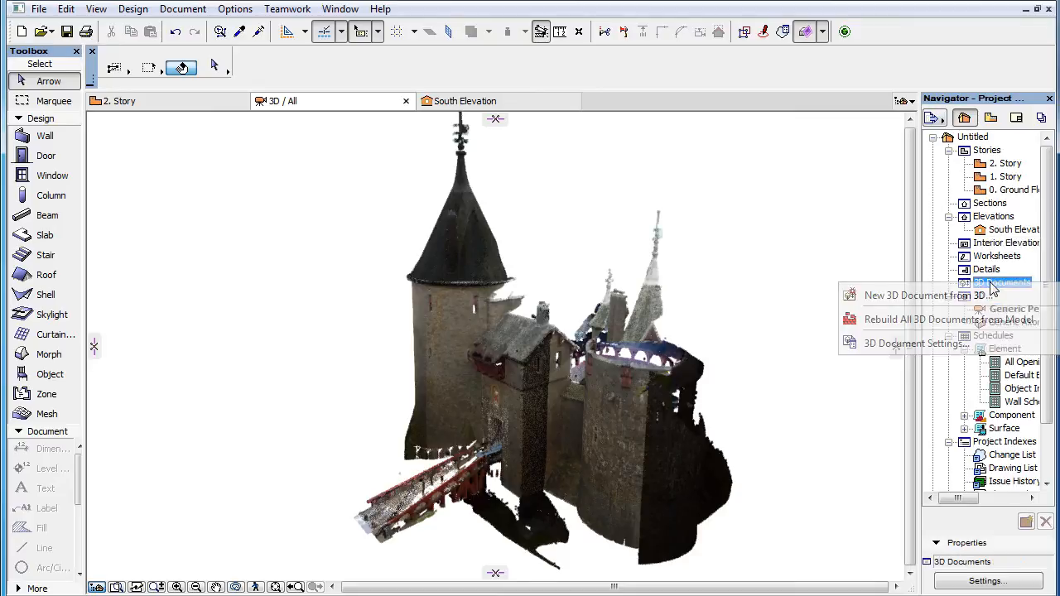
mouse_move(924, 295)
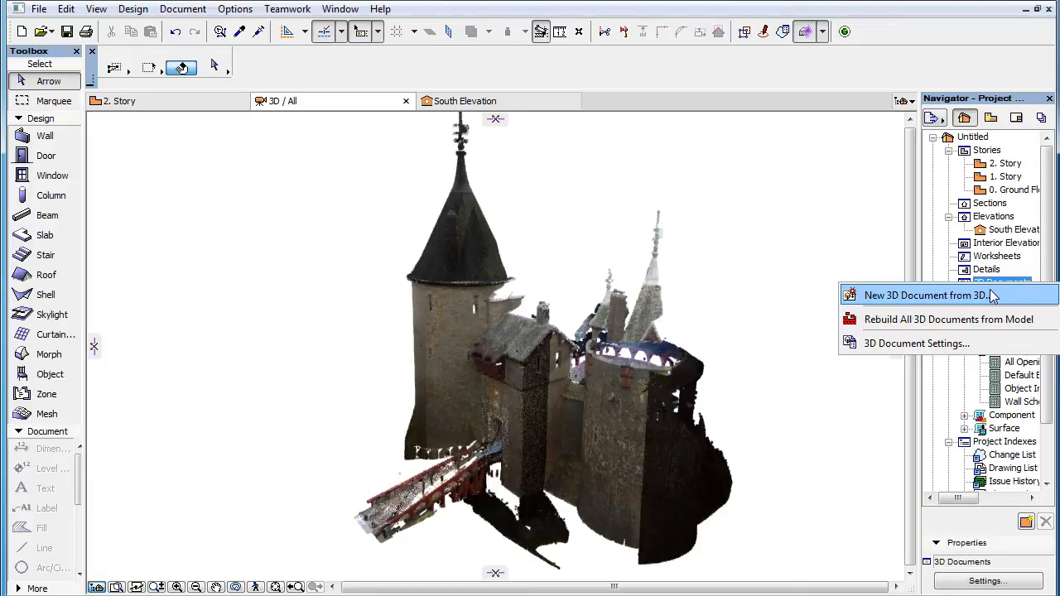
left_click(924, 295)
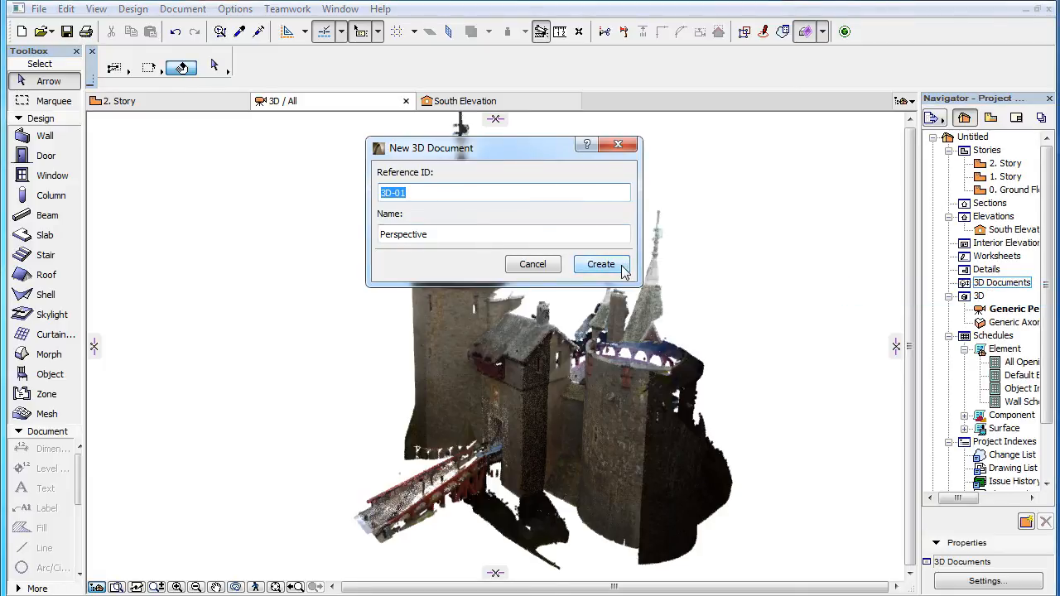
left_click(601, 264)
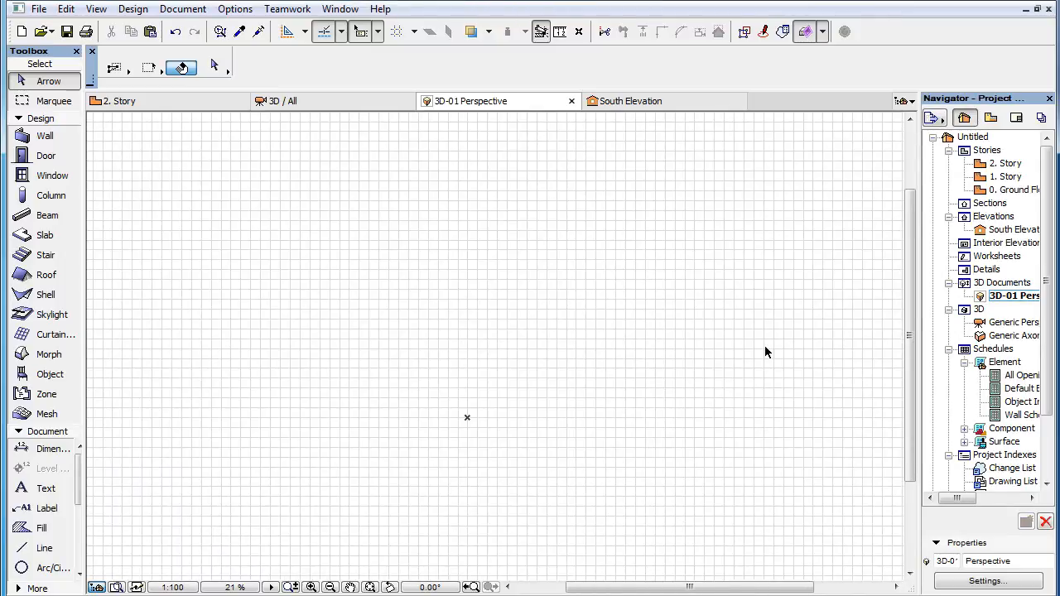